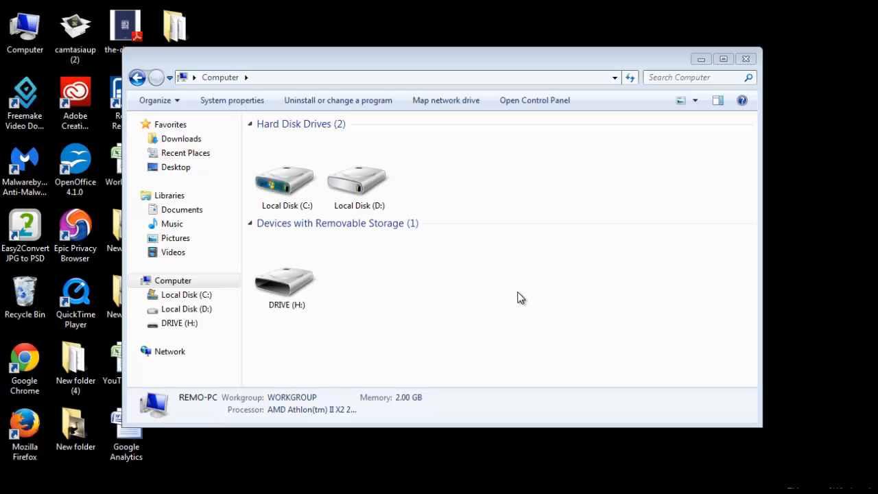
Quick-format the removable drive DRIVE (H:) from the Computer window.
left_click(287, 275)
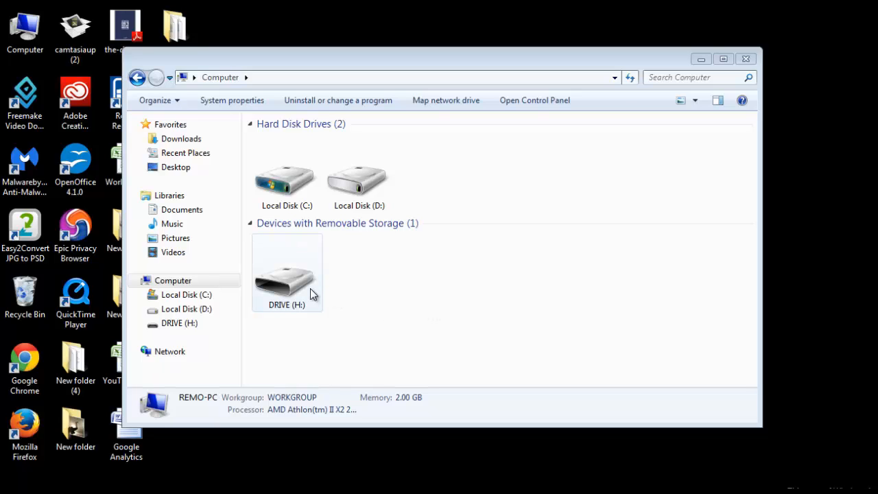
right_click(286, 271)
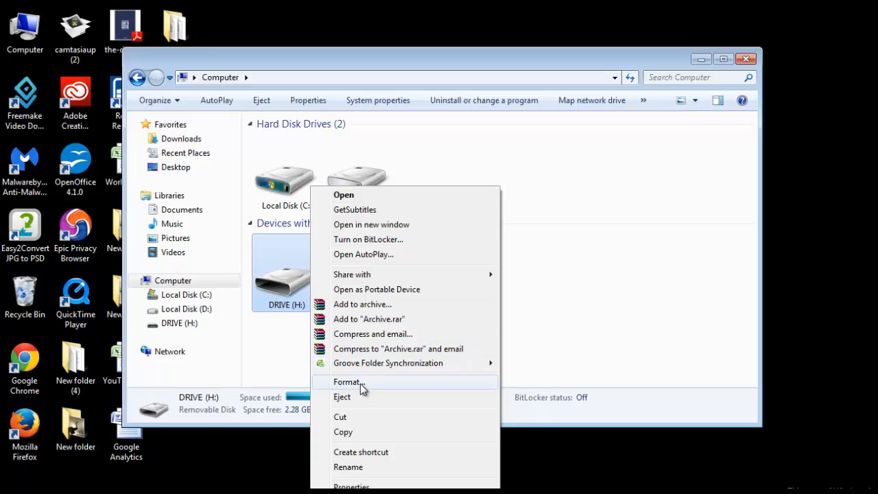
left_click(346, 381)
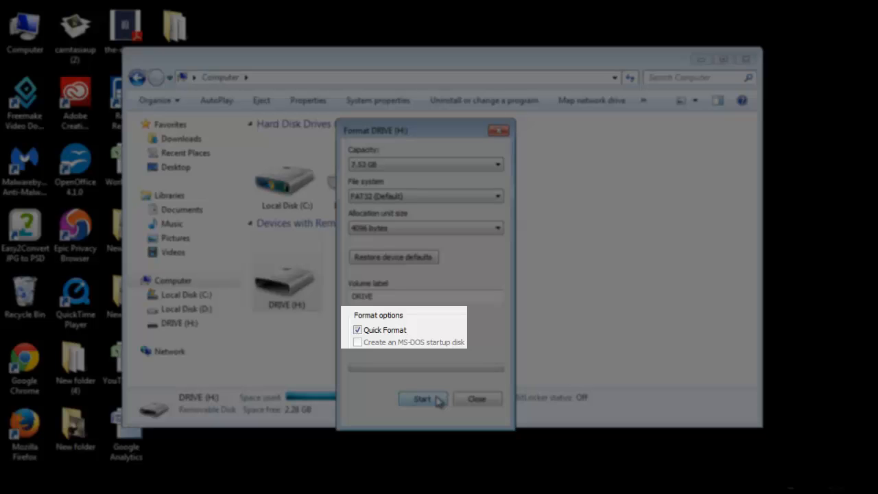
left_click(423, 398)
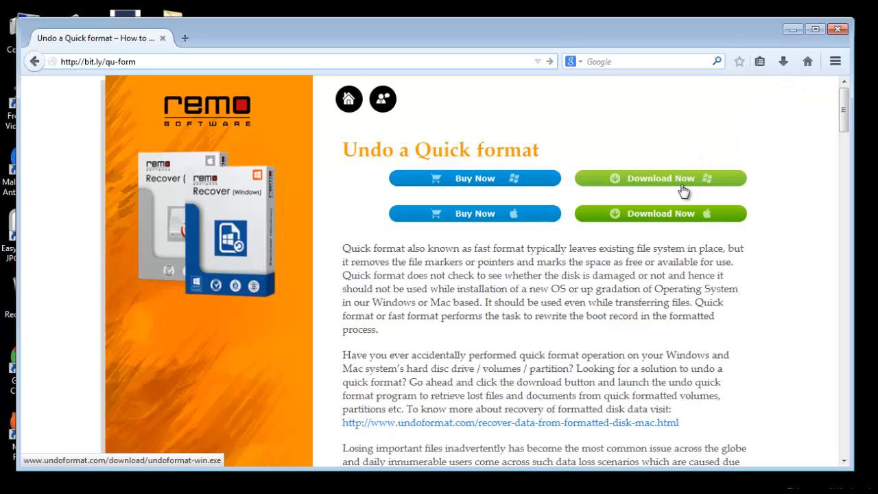
mouse_move(811, 71)
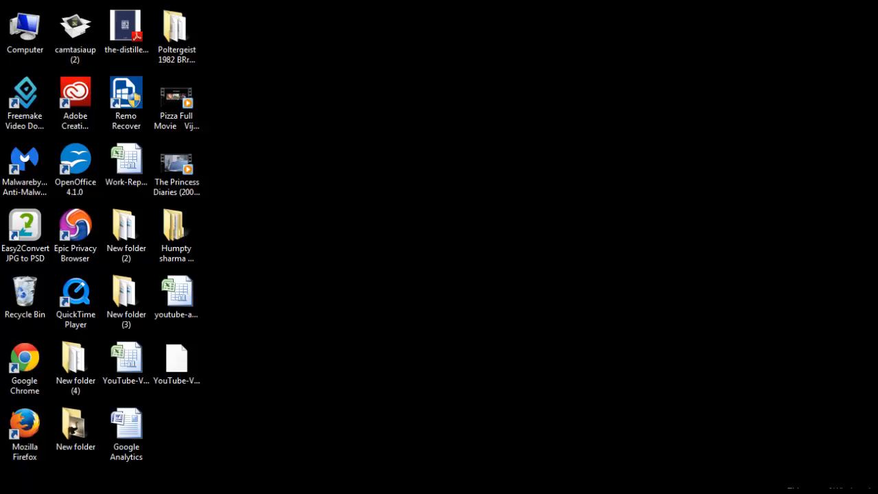
Launch Remo Recover and choose Recover Drives to list the computer's drives and partitions.
double_click(126, 96)
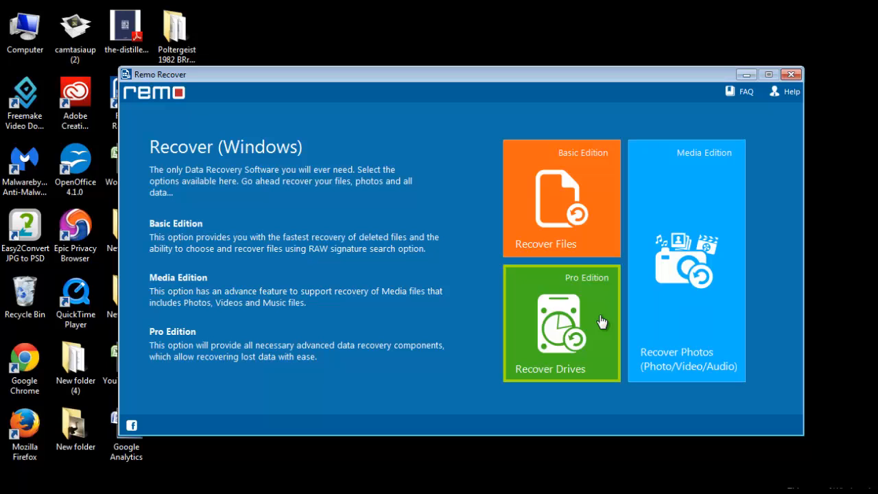
left_click(561, 322)
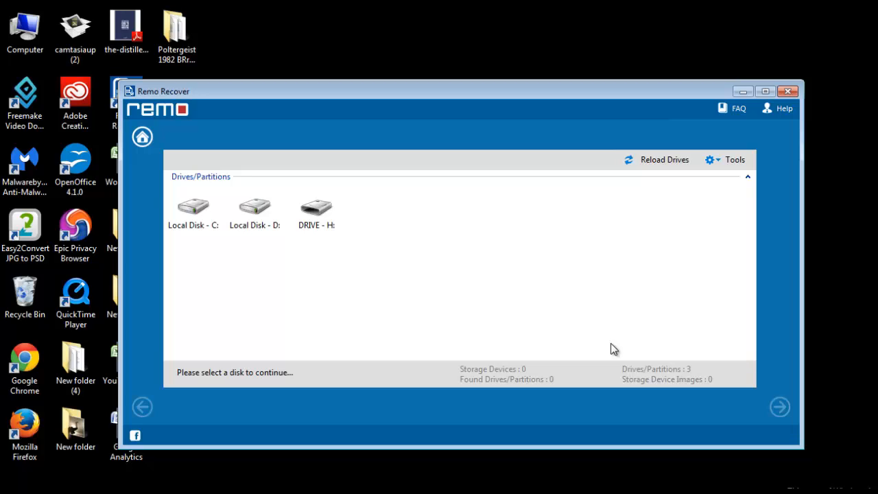
mouse_move(448, 287)
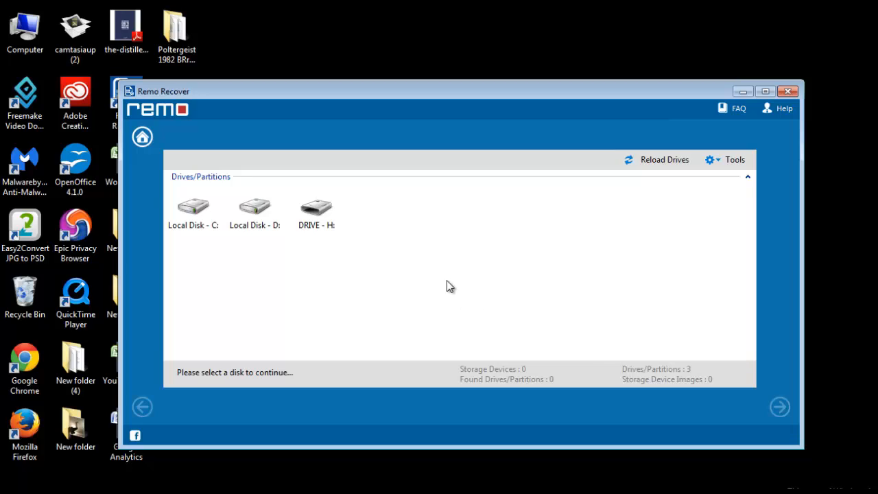
Scan DRIVE H: for lost partitions and continue with the found Disk H: FAT32 - 1 partition.
left_click(316, 207)
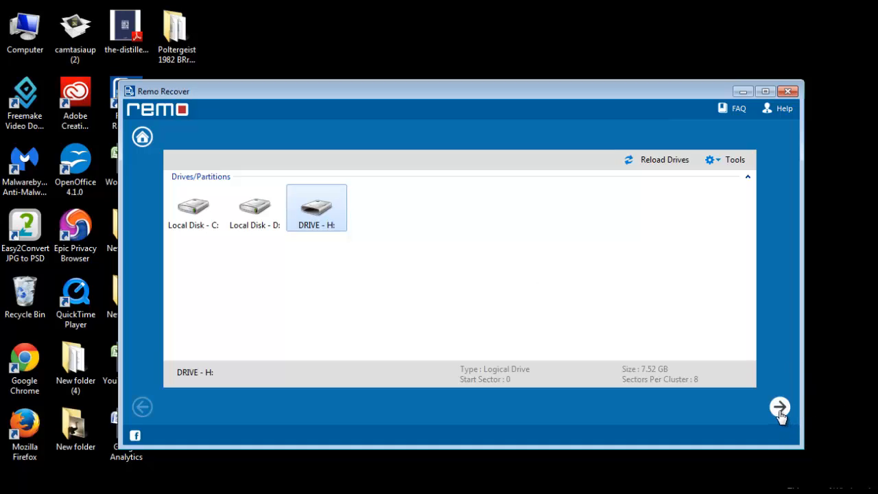
left_click(779, 406)
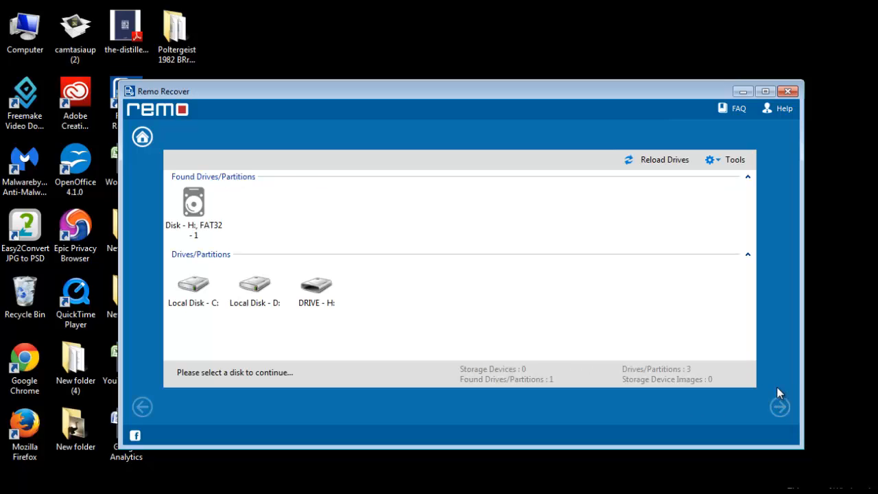
left_click(194, 213)
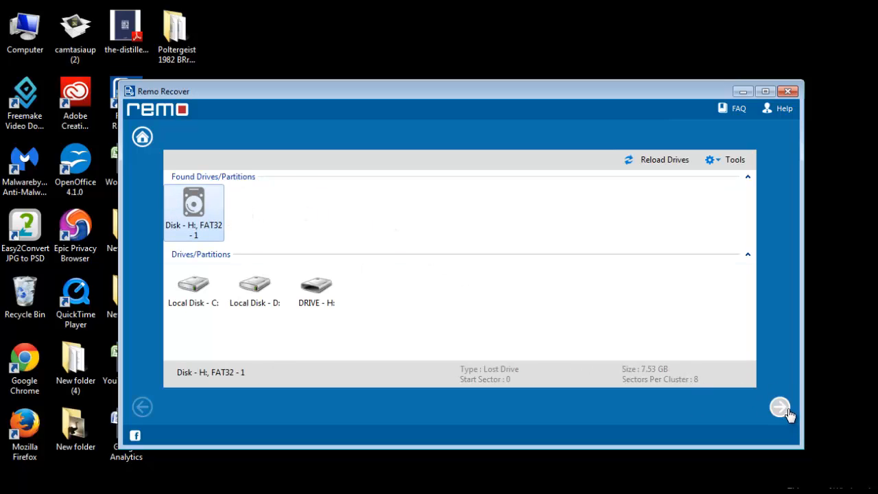
left_click(779, 406)
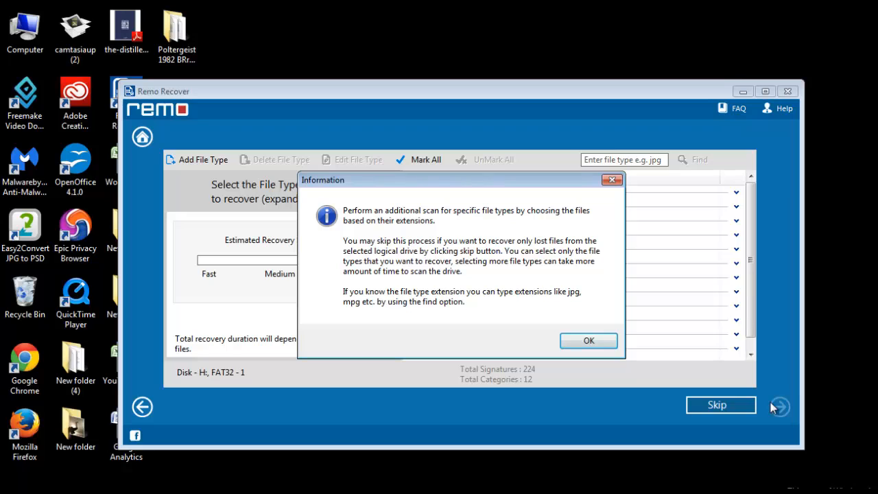
left_click(587, 340)
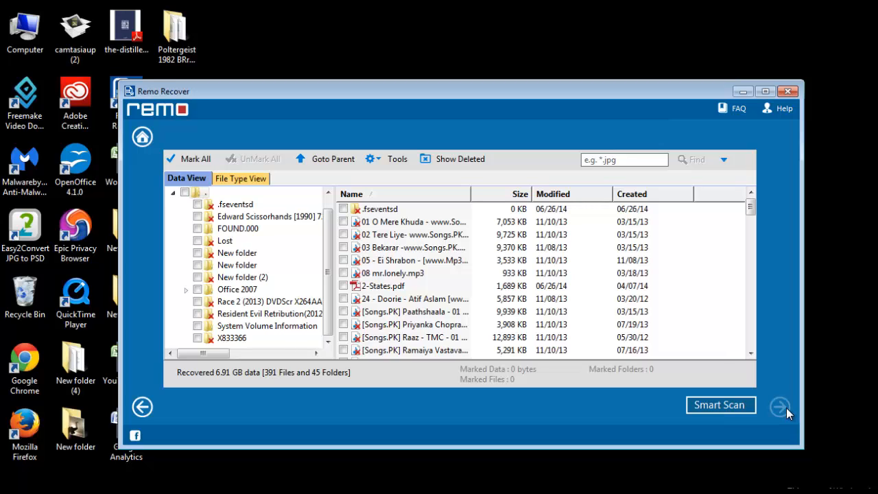
mouse_move(485, 312)
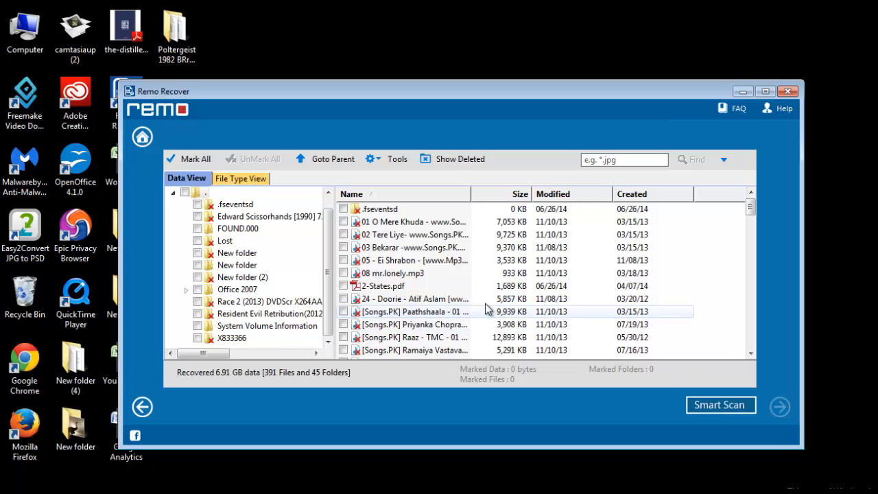
Mark the recovered root folder tree (22 files, 3 folders, ~1.5 GB) and continue to save settings.
left_click(342, 208)
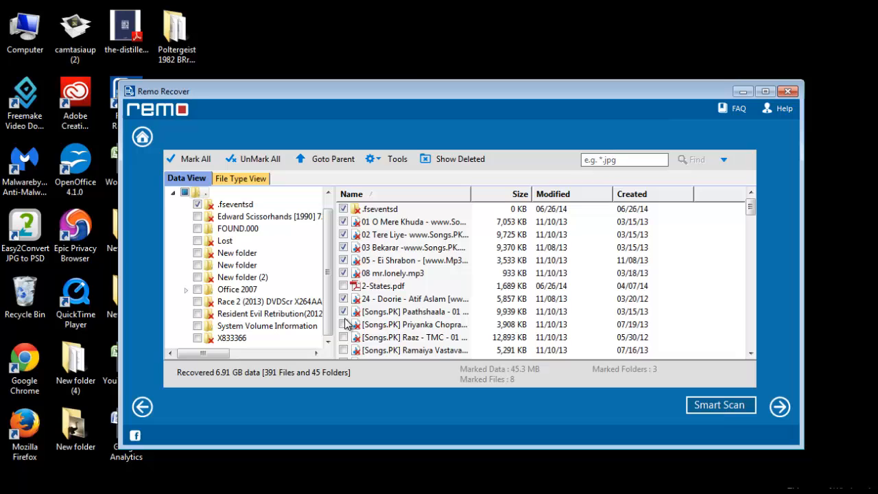
scroll("down", 3)
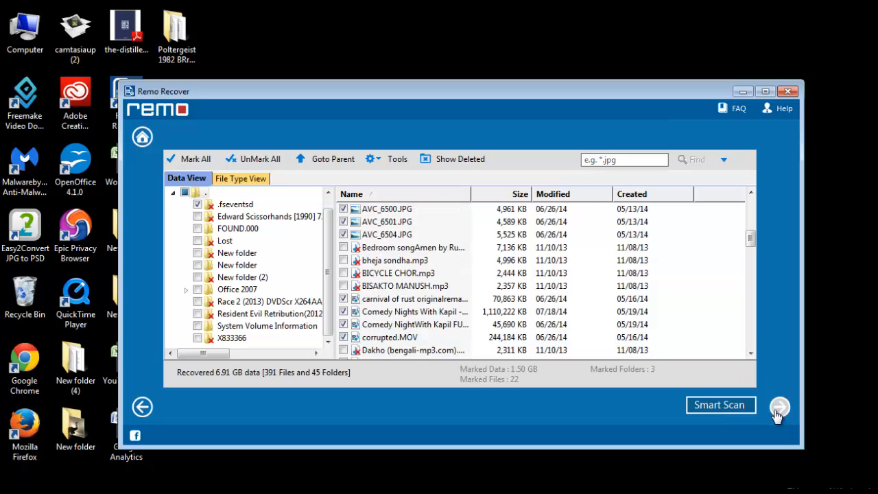
left_click(779, 406)
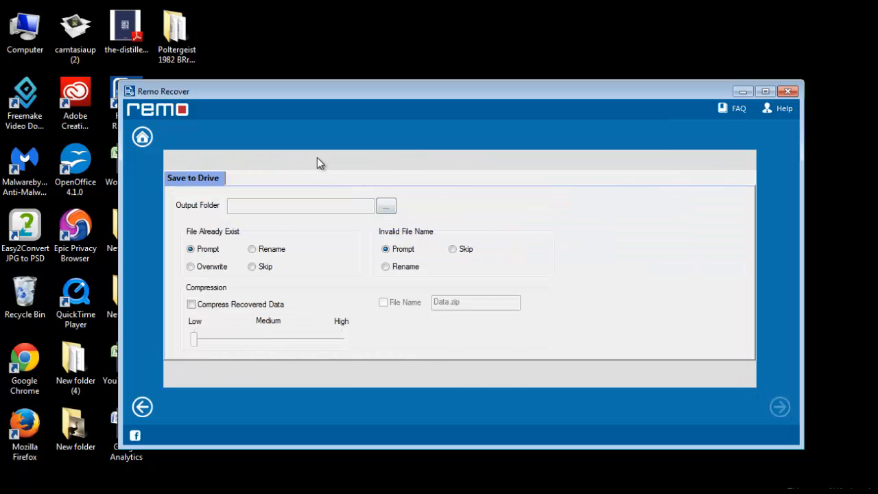
Set the output folder to D:\New FFolder and save the marked recovered files there.
left_click(386, 206)
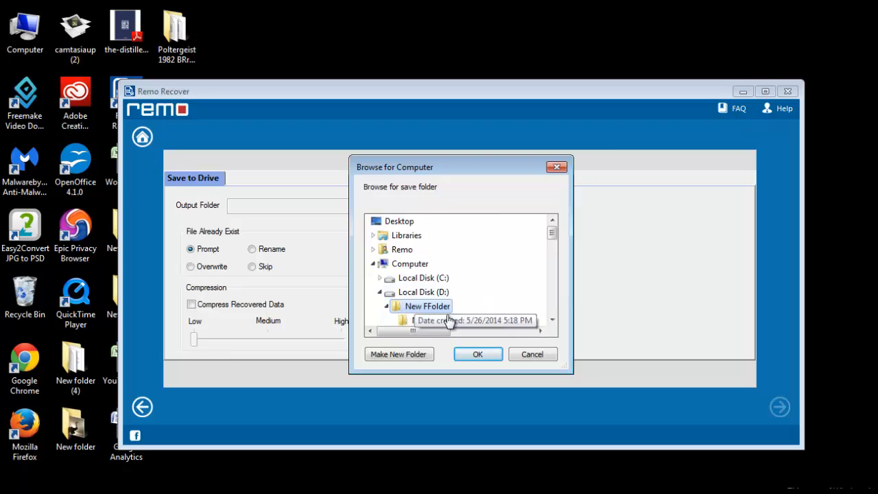
left_click(477, 354)
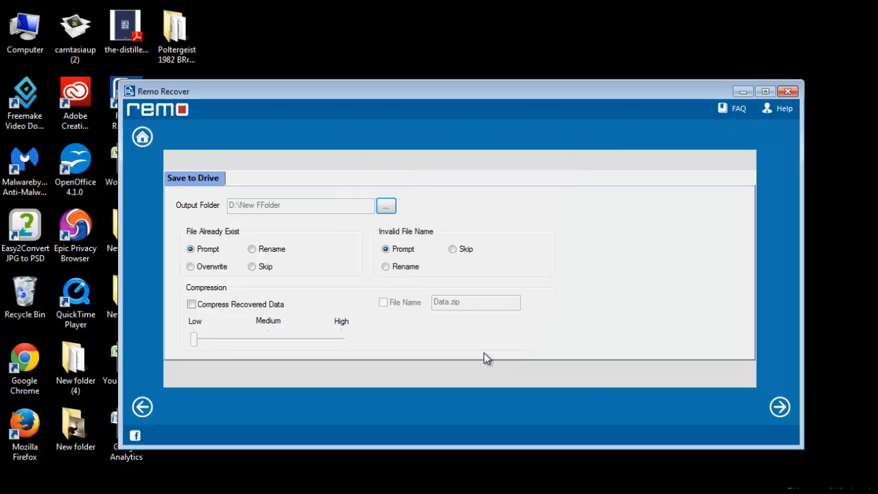
mouse_move(779, 406)
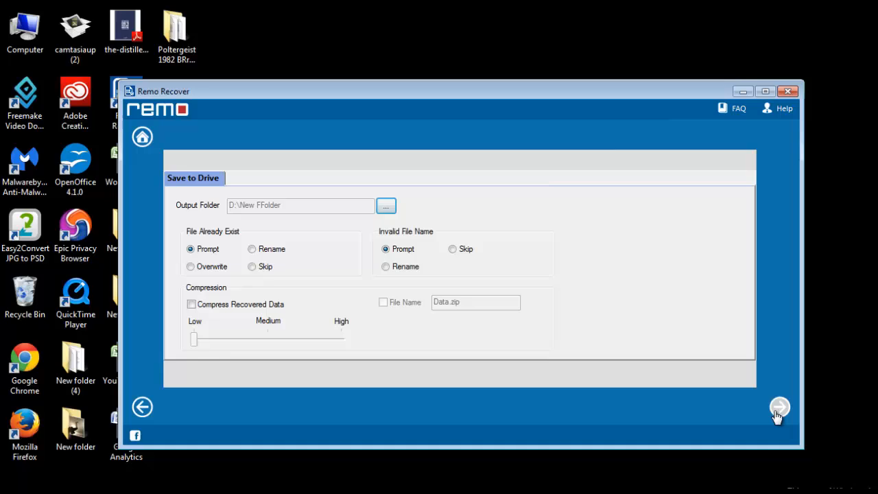
left_click(779, 406)
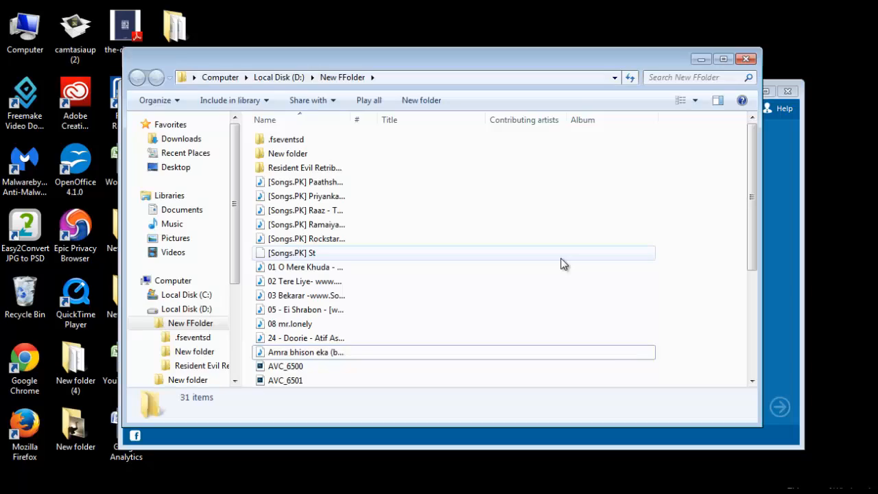
mouse_move(612, 190)
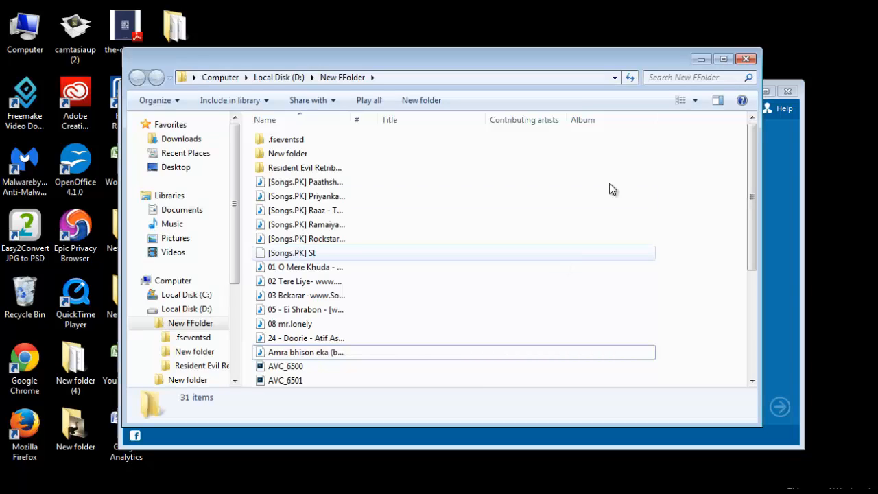